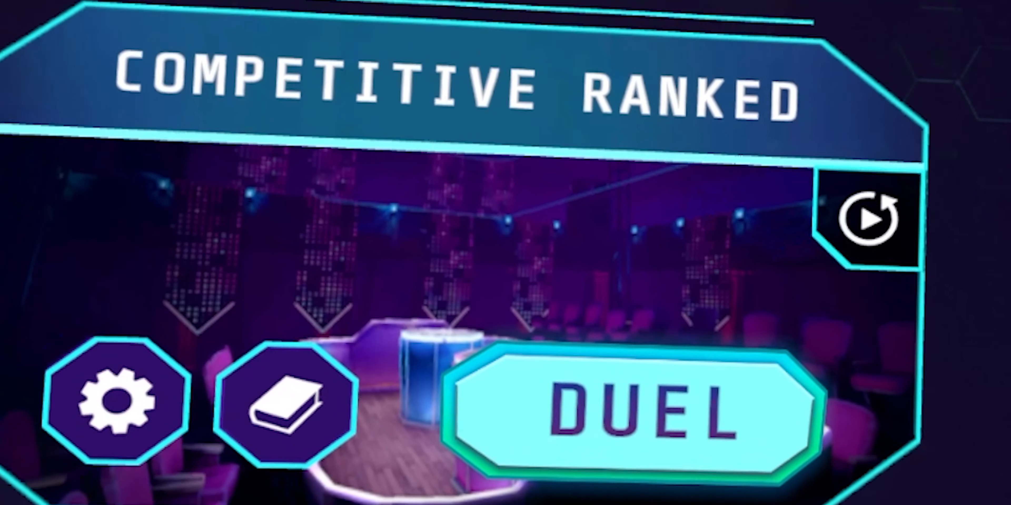
Step: Enable 'Start Windows Mixed Reality for SteamVR automatically' in the Startup and desktop settings
click(638, 413)
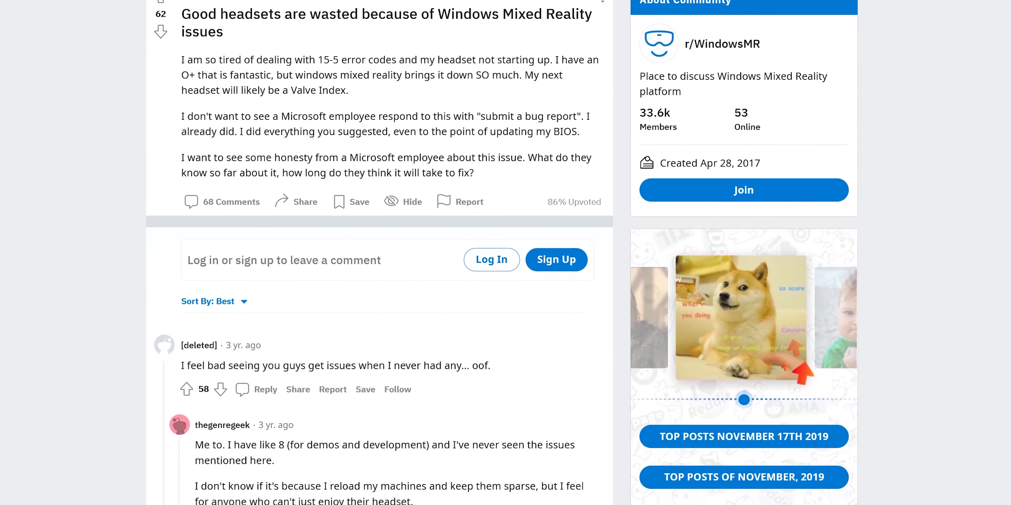
scroll(down, 3)
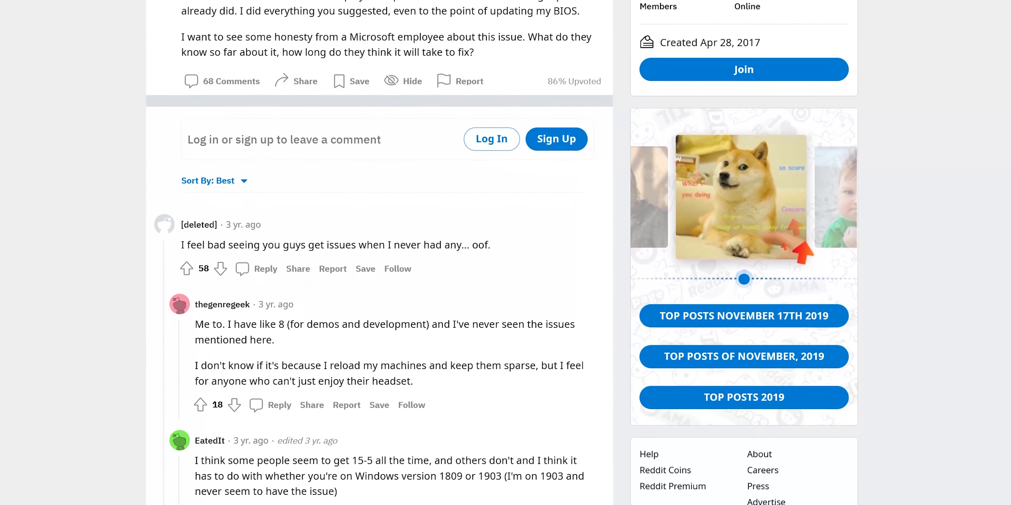
scroll(down, 3)
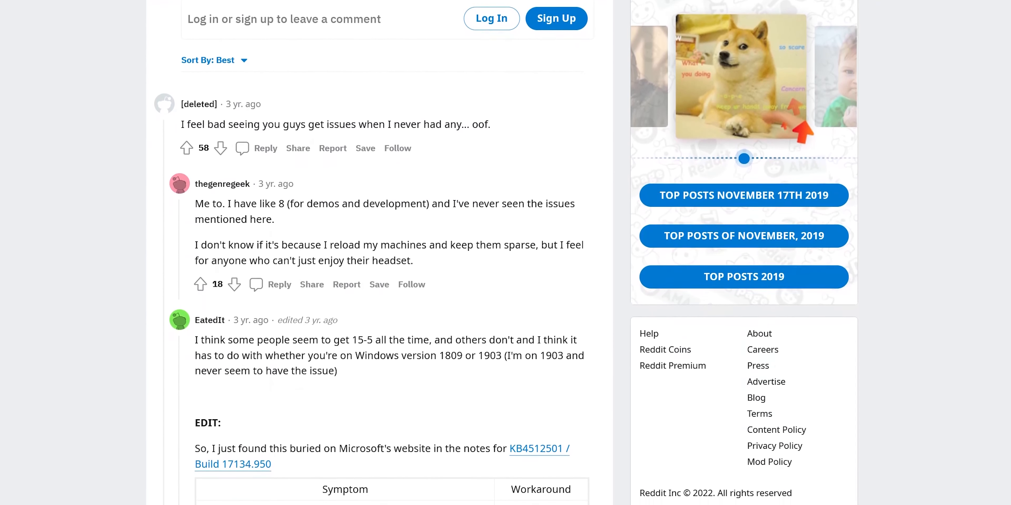
scroll(down, 3)
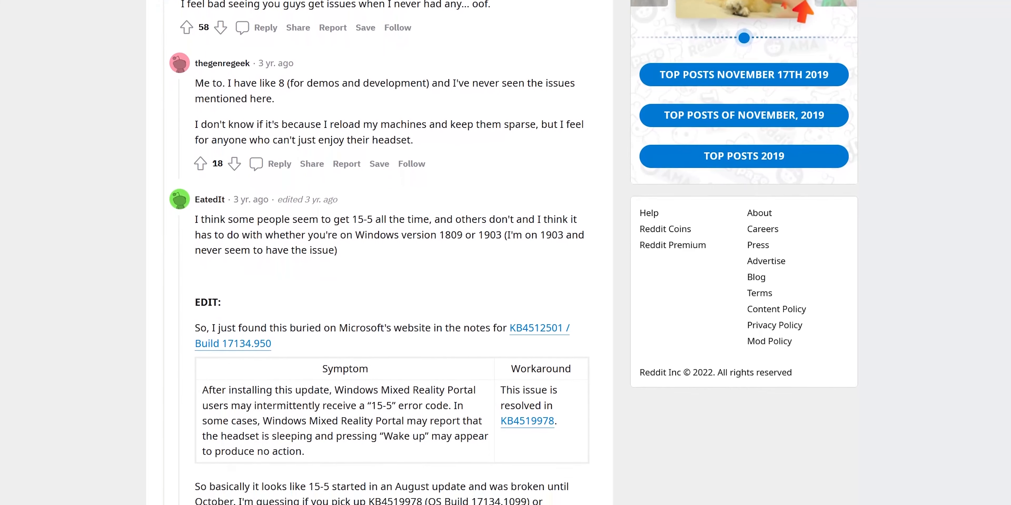
scroll(down, 3)
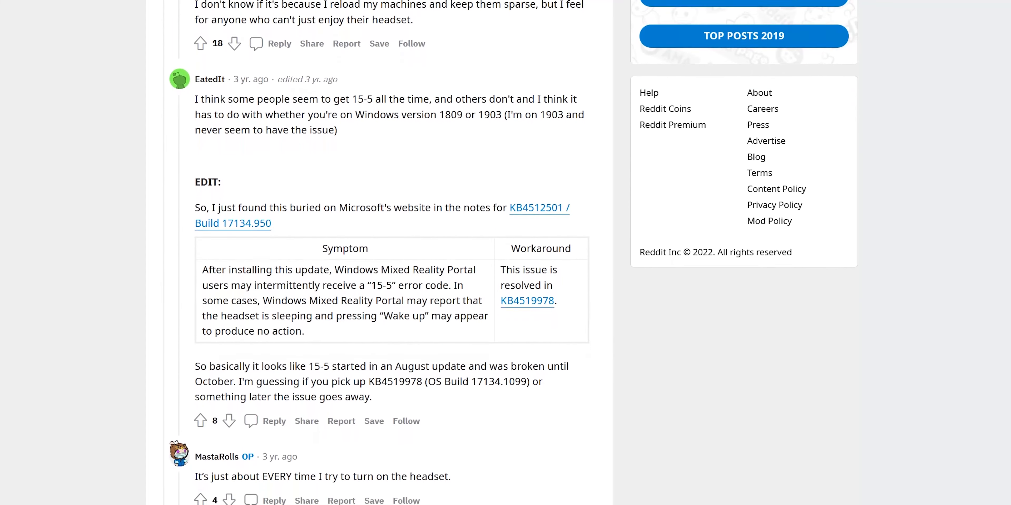
scroll(down, 3)
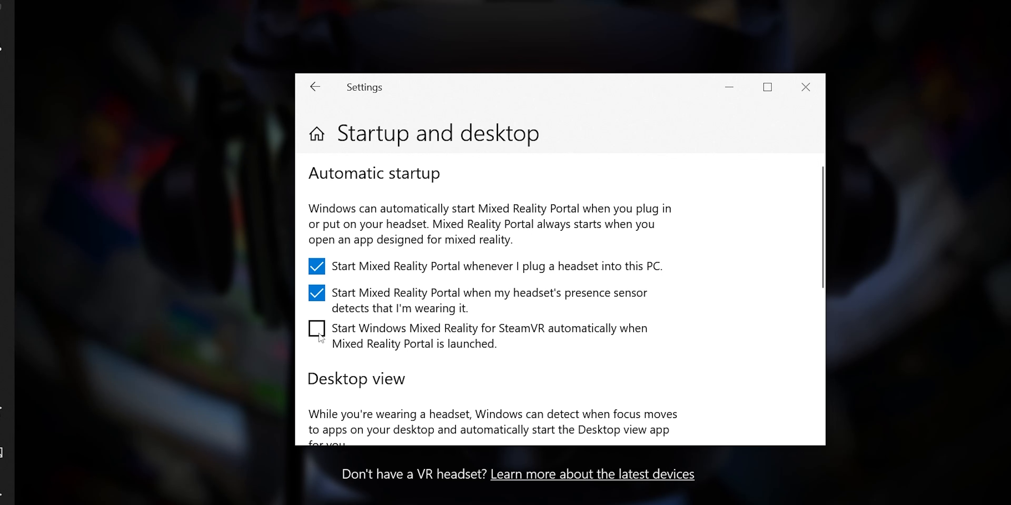
click(316, 329)
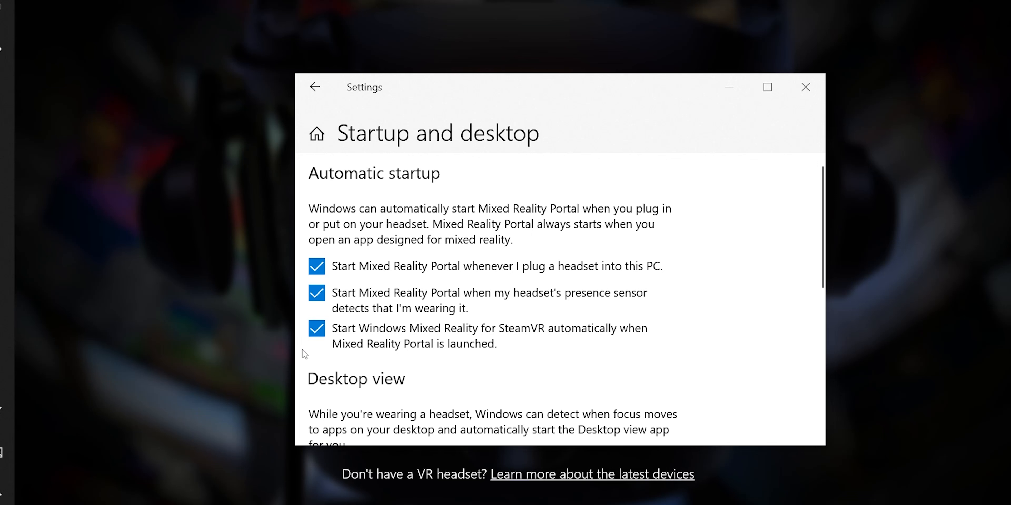
mouse_move(342, 360)
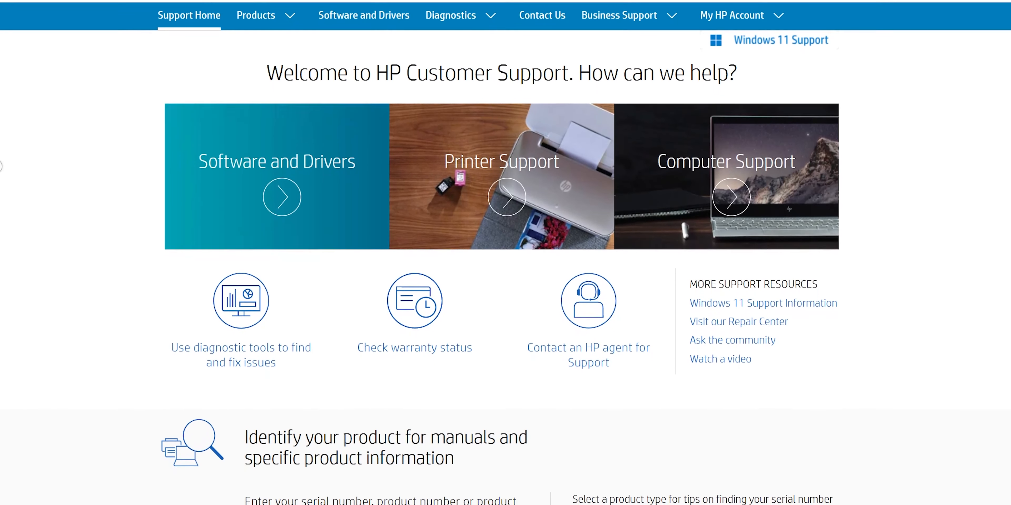
scroll(down, 3)
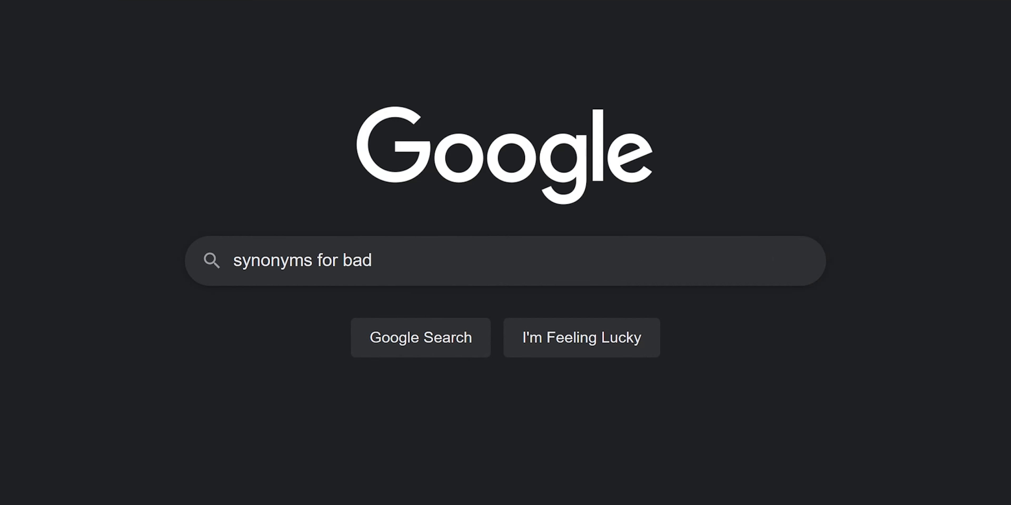
Step: Run the Google search 'synonyms for bad' to show the Oxford Languages similar-words list
click(419, 337)
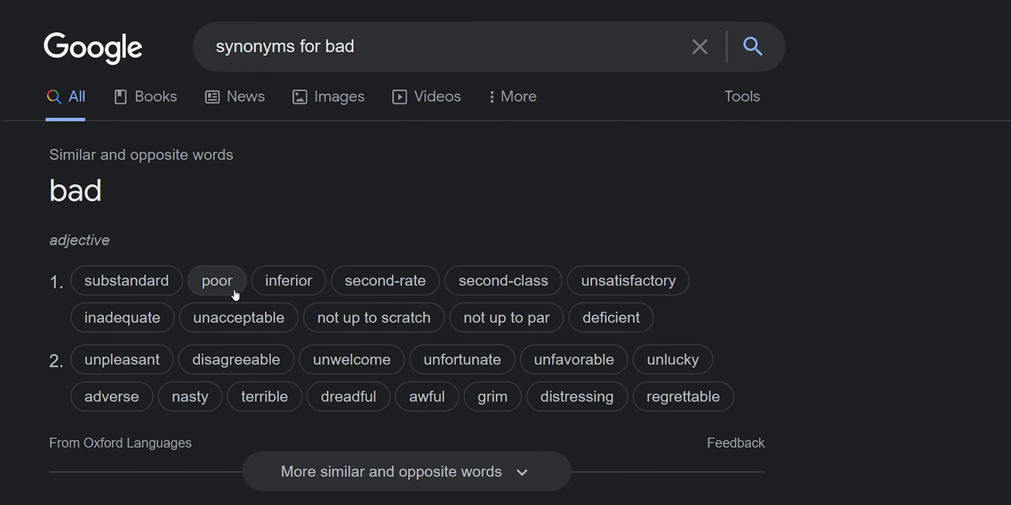
mouse_move(462, 360)
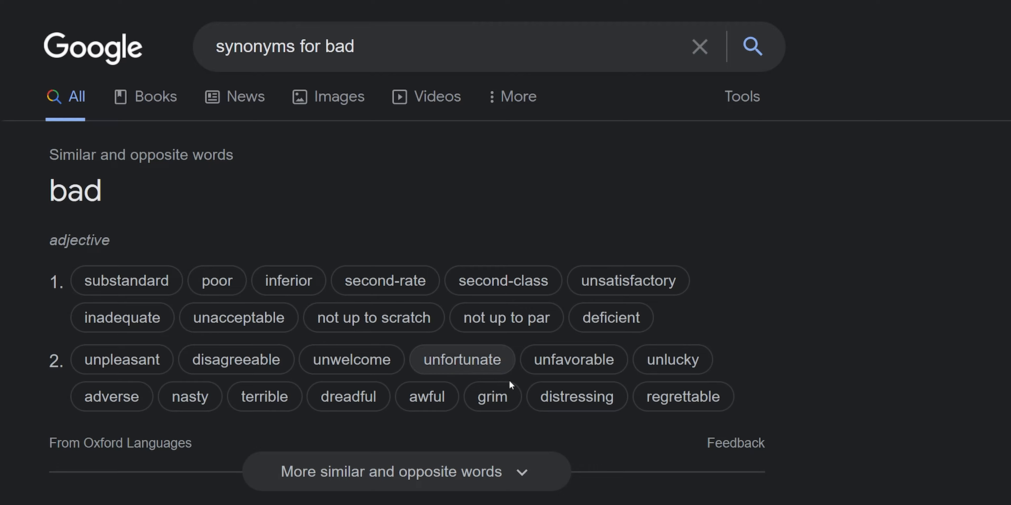